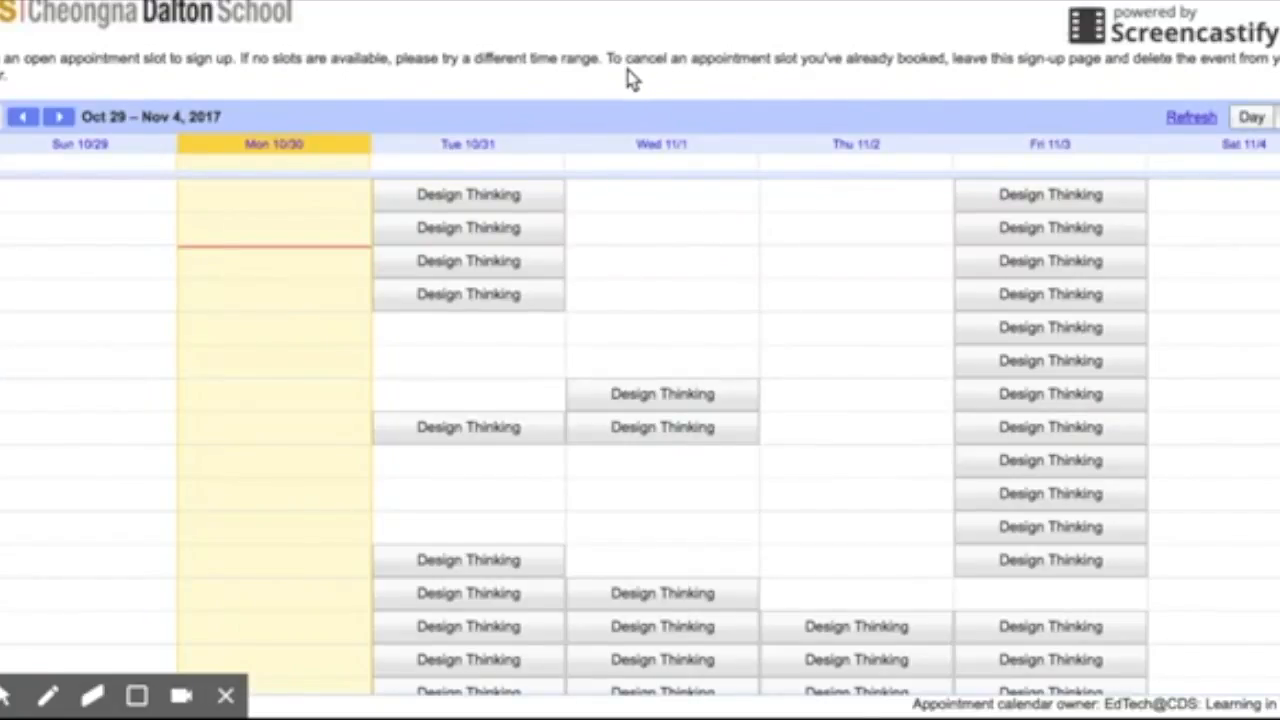
mouse_move(950, 78)
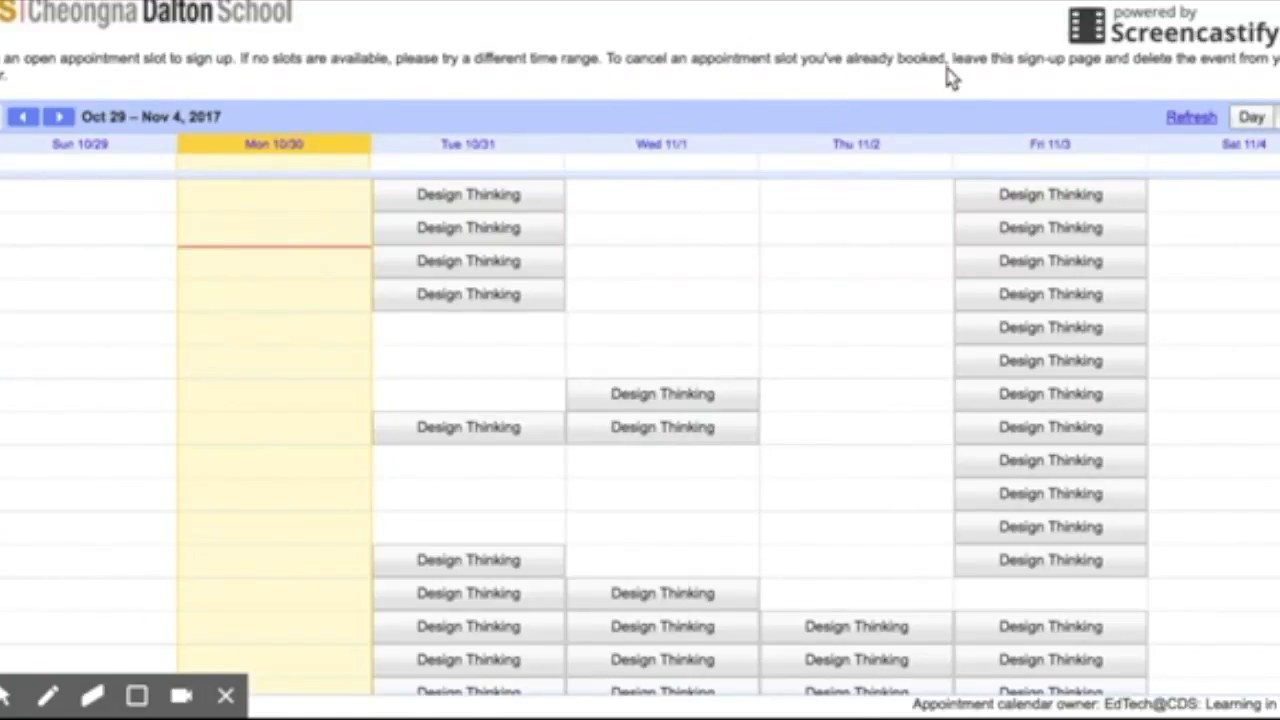
mouse_move(1156, 82)
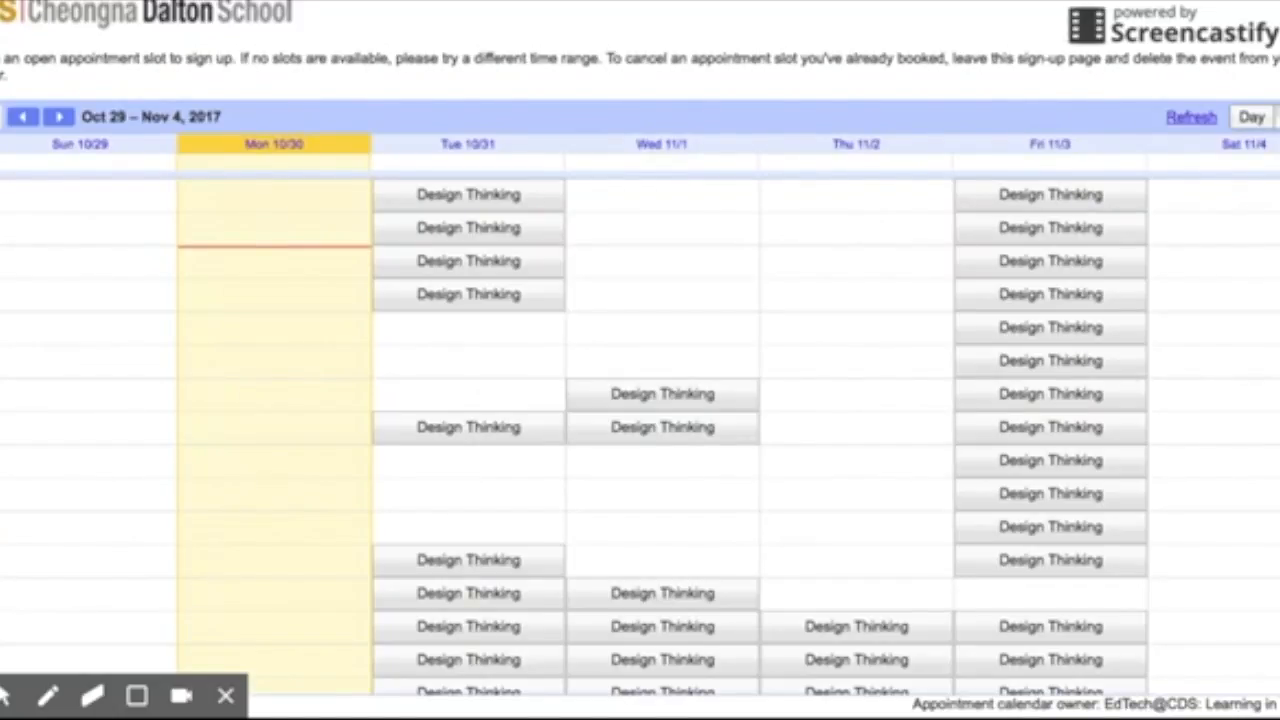
- Book the Wednesday 11/1 11:00–11:30am Design Thinking slot and save the appointment
scroll(down, 3)
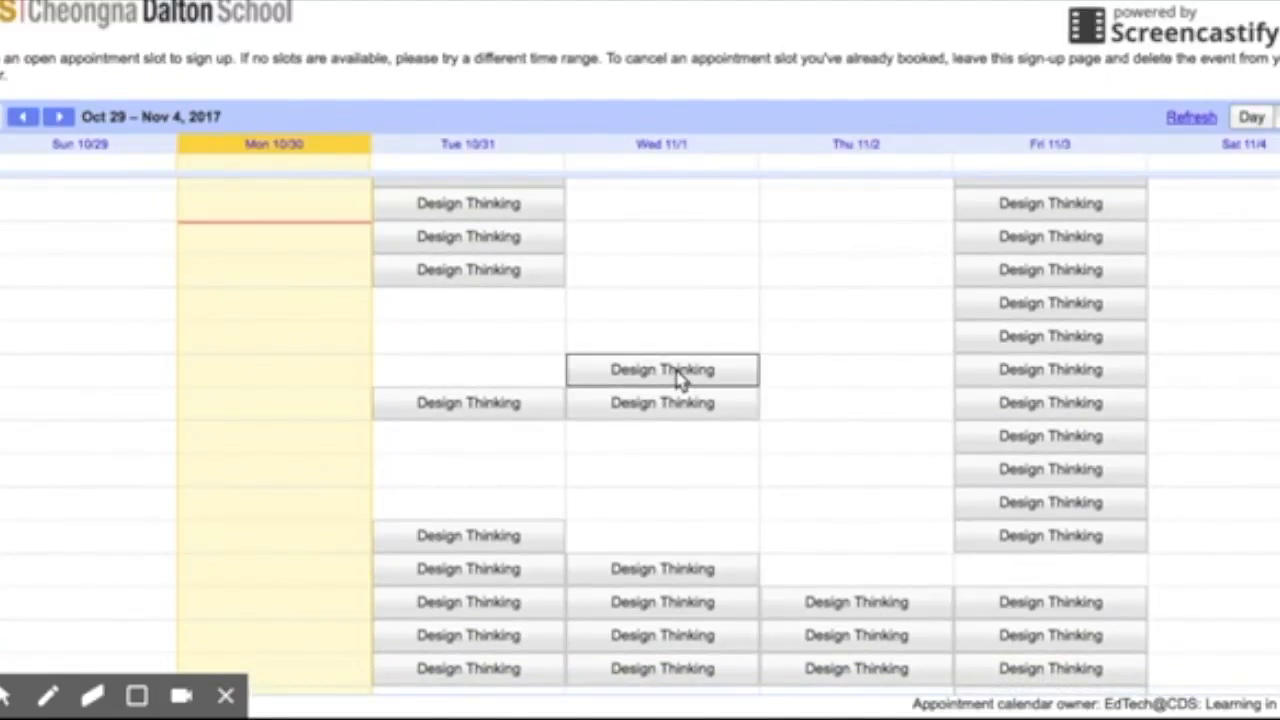
click(662, 368)
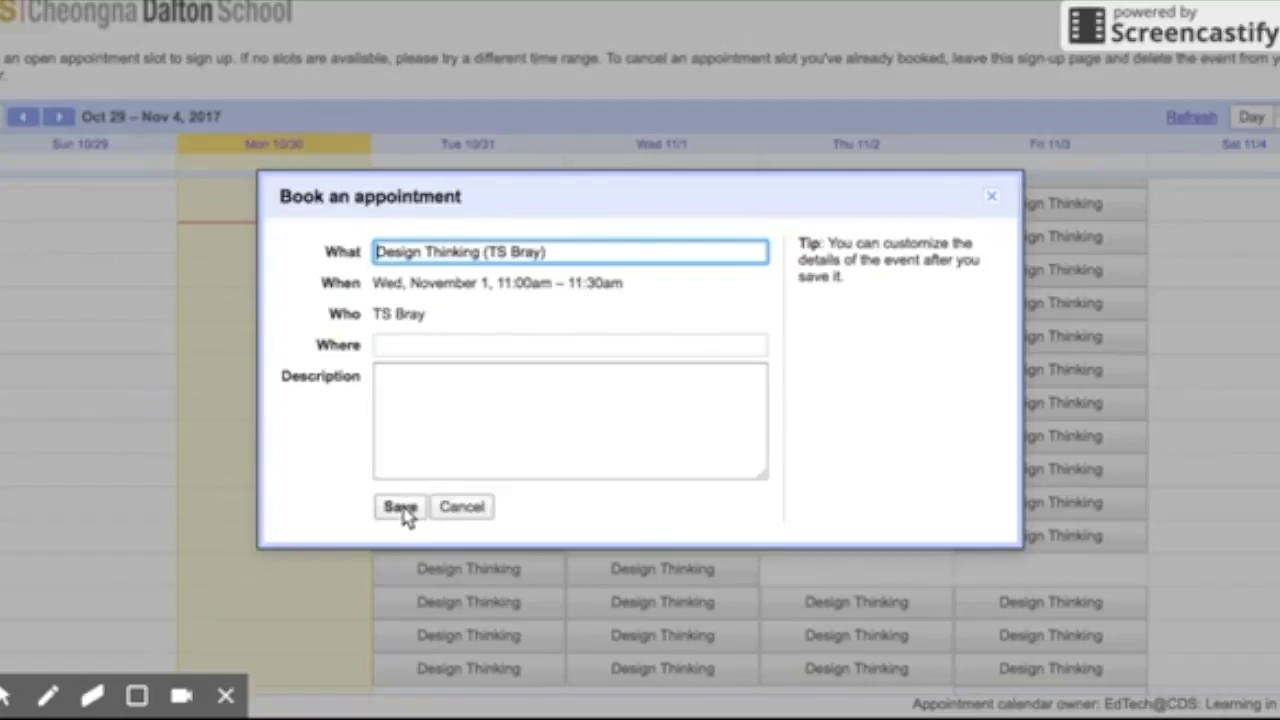
click(400, 506)
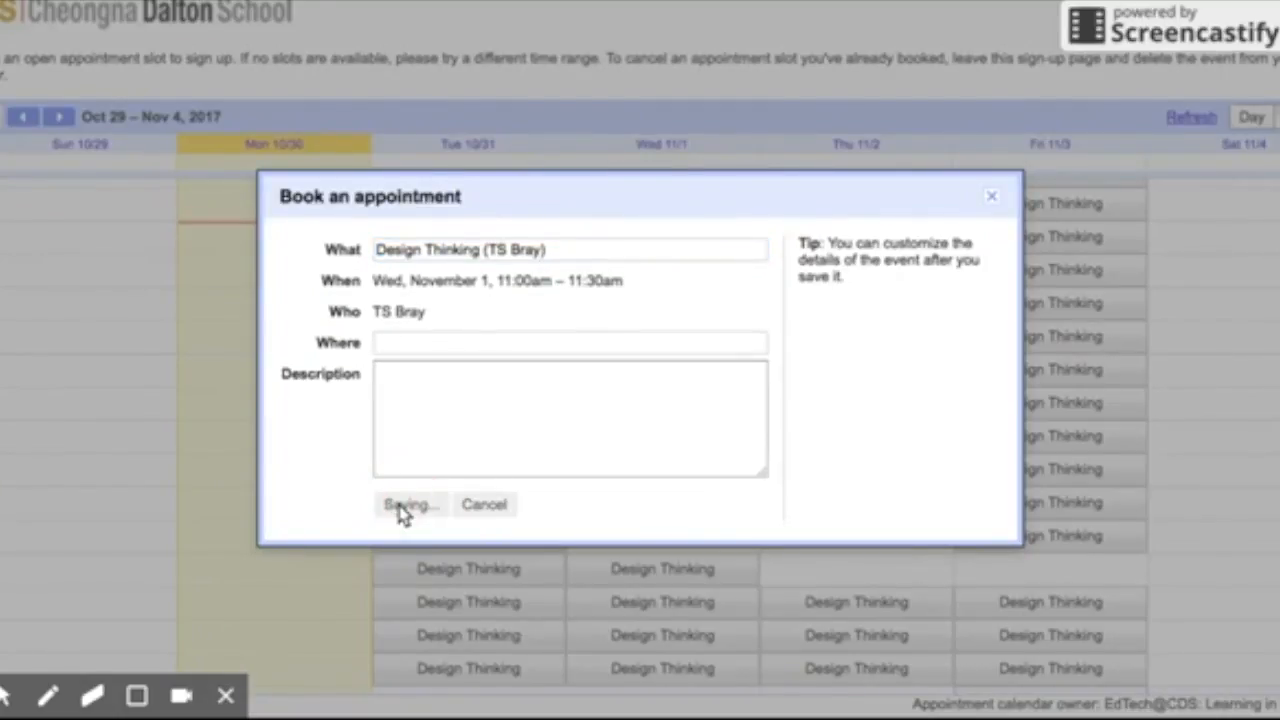
- Dismiss the 'Your appointment has been saved' confirmation to return to the sign-up calendar
click(408, 504)
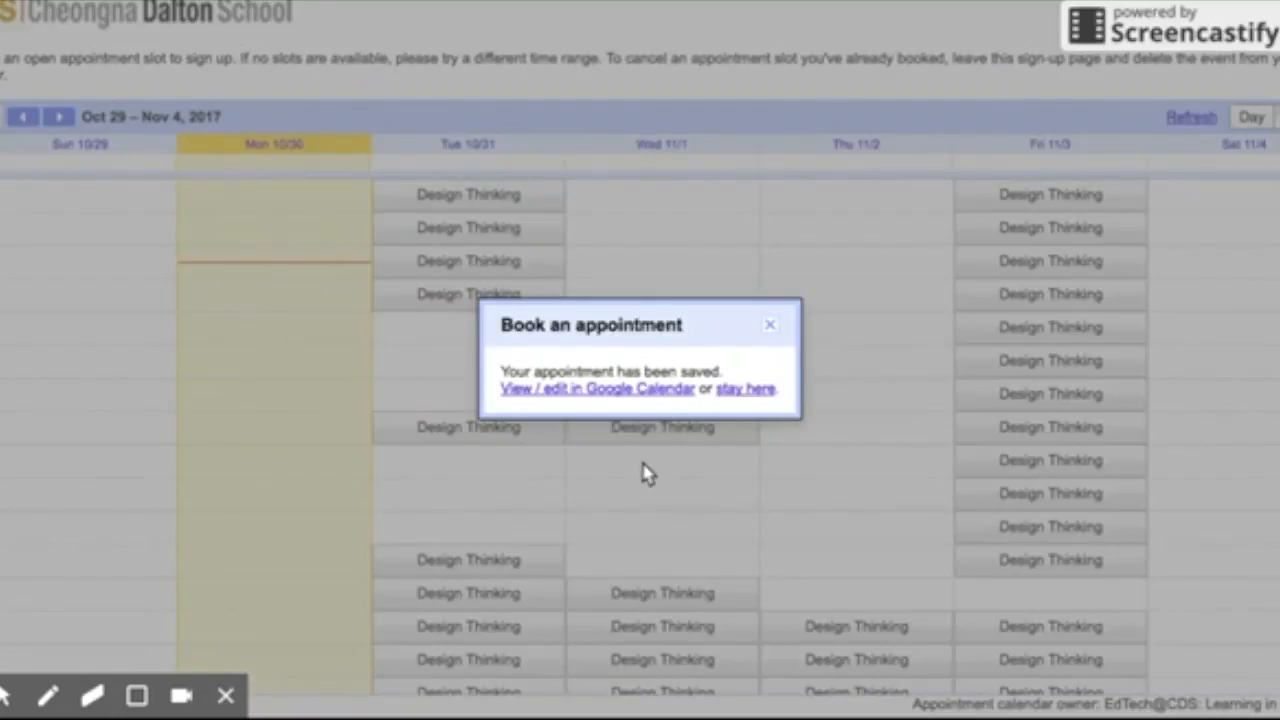
mouse_move(612, 410)
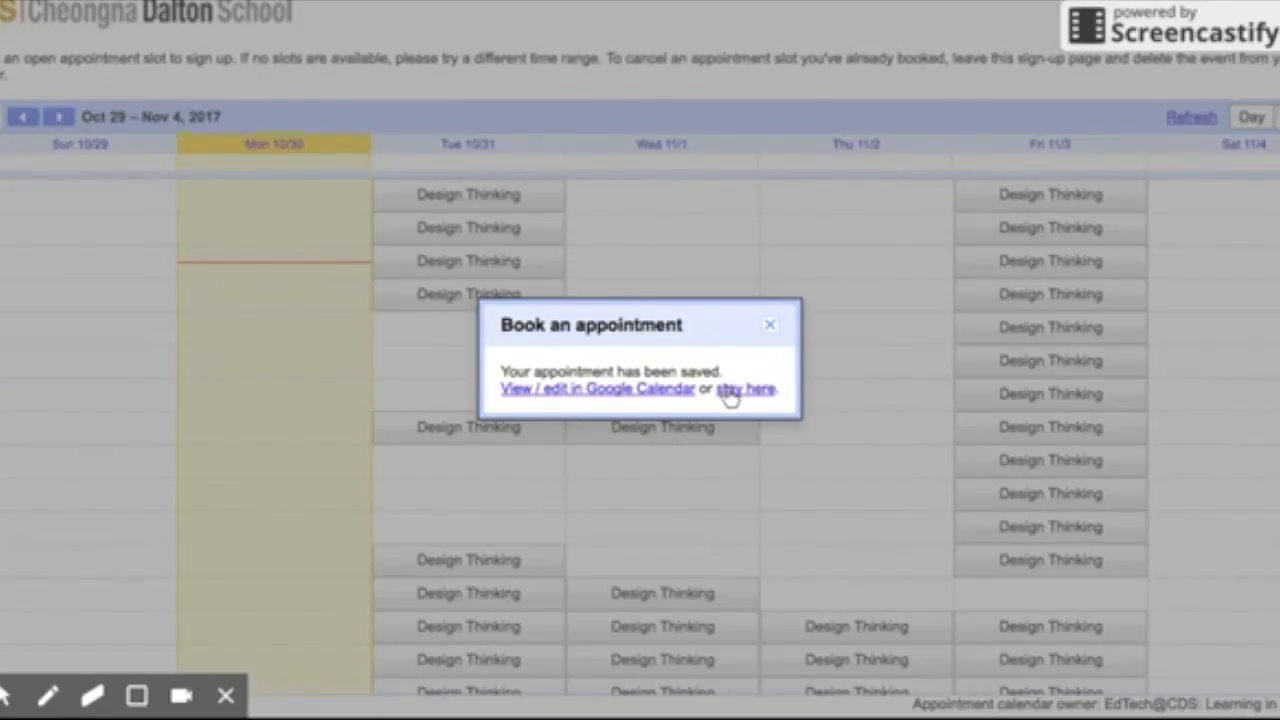
mouse_move(758, 340)
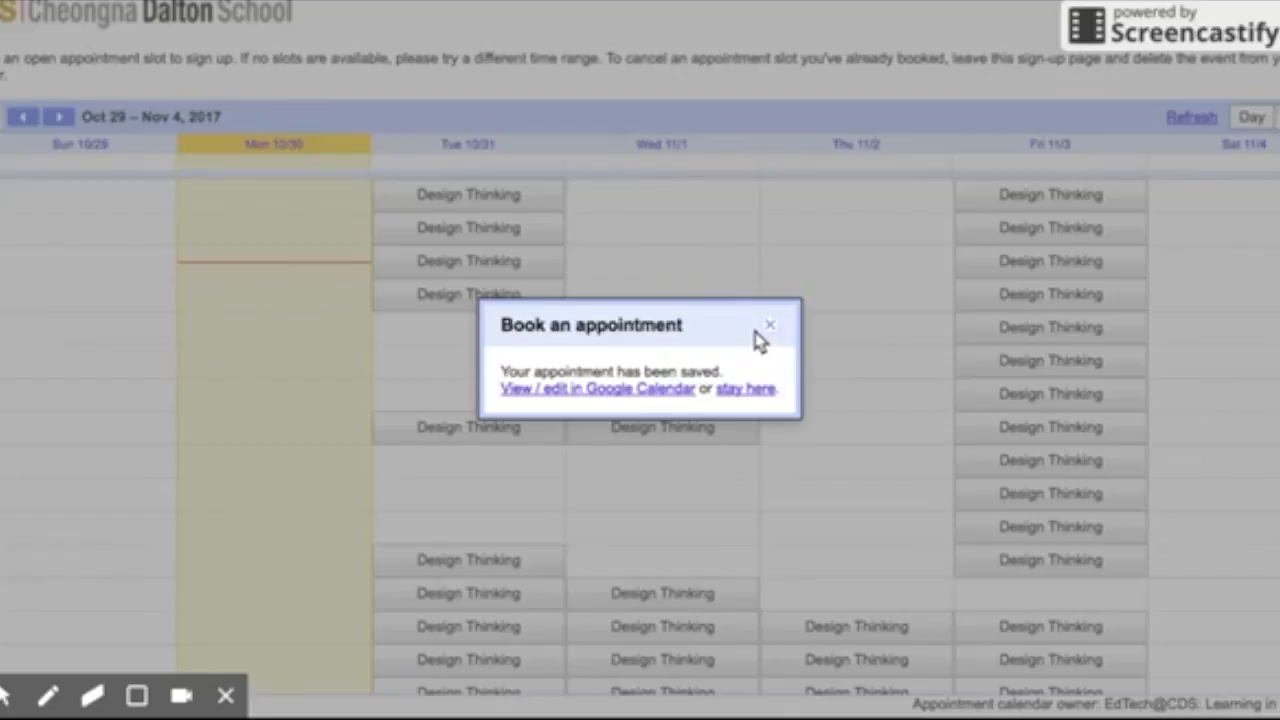
click(770, 324)
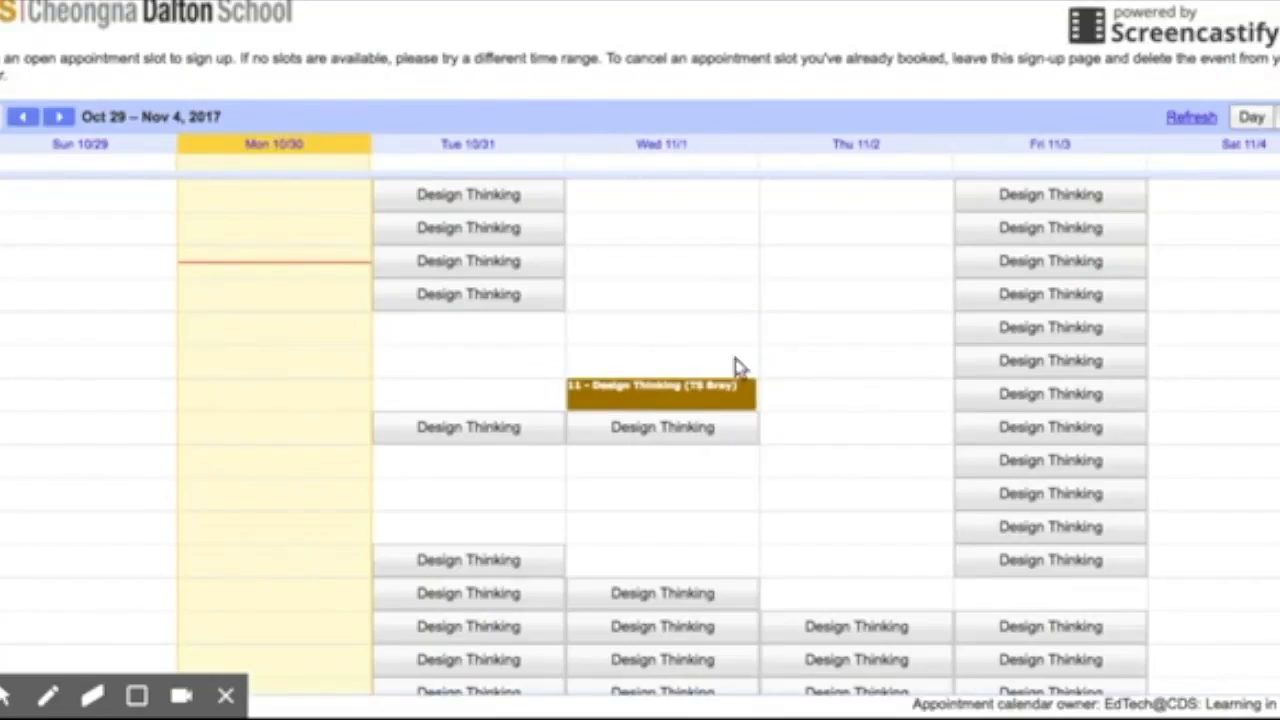